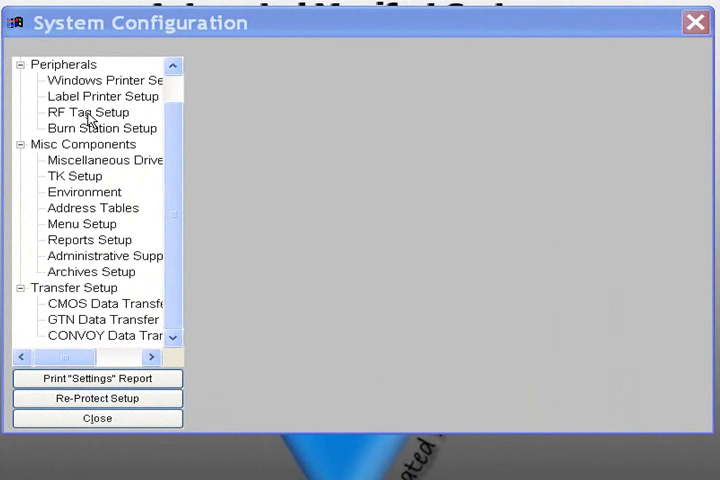
- Select RF Tag Setup under Peripherals in the System Configuration tree
{"action": "left_click", "coordinate": [88, 112]}
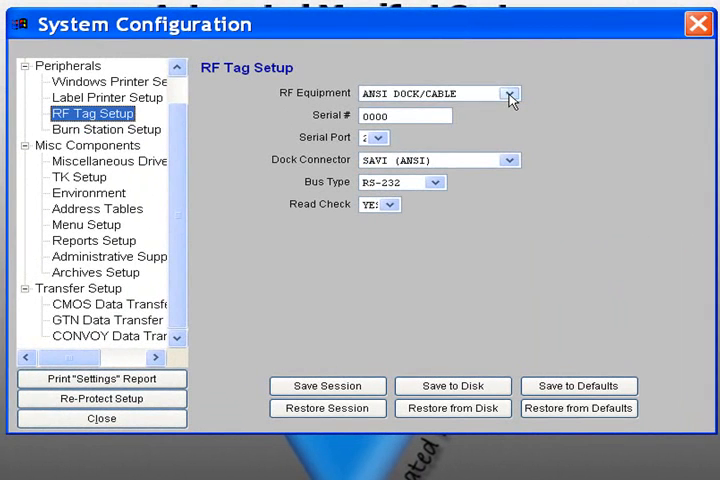
{"action": "left_click", "coordinate": [510, 93]}
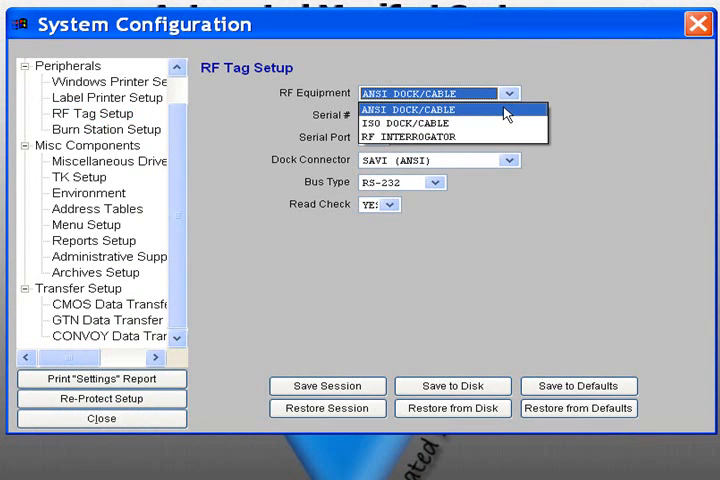
{"action": "left_click", "coordinate": [408, 108]}
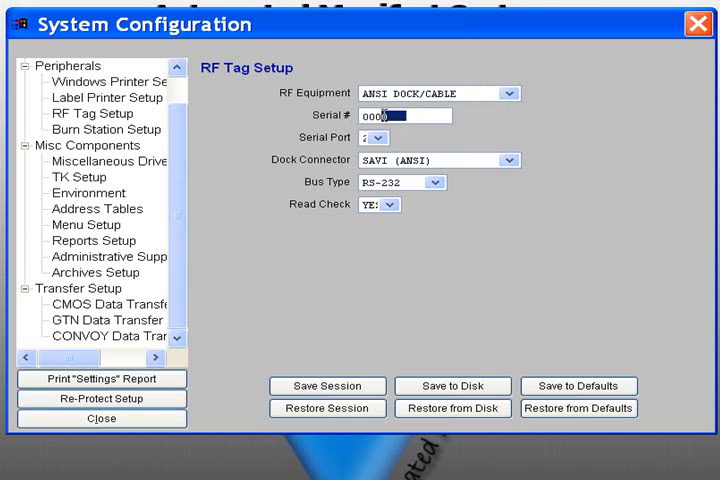
- Enter 1234 as the RF tag serial number, replacing 0000
{"action": "type", "text": "1"}
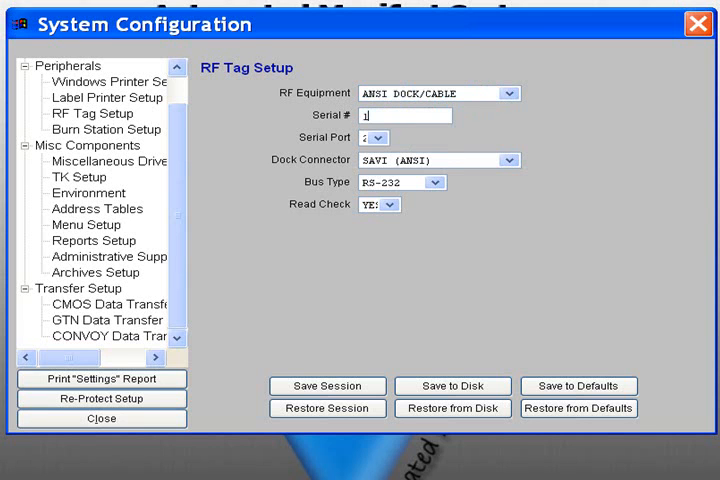
{"action": "type", "text": "234"}
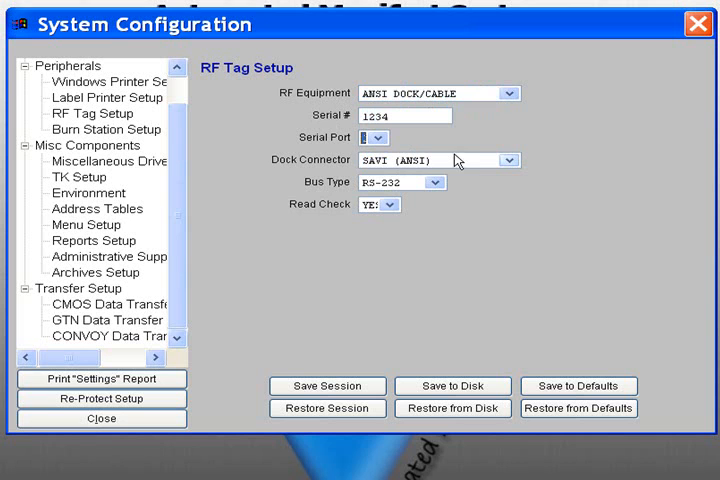
{"action": "mouse_move", "coordinate": [513, 166]}
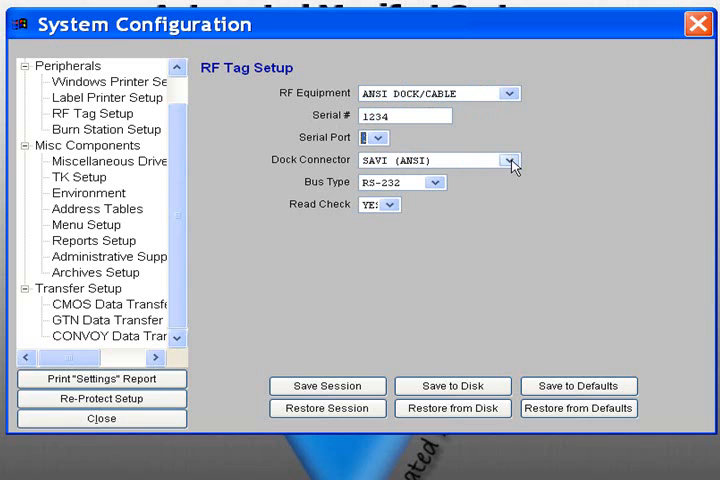
- Choose SAVI (ANSI & ISO) as the dock connector and keep Read Check at YES
{"action": "left_click", "coordinate": [512, 160]}
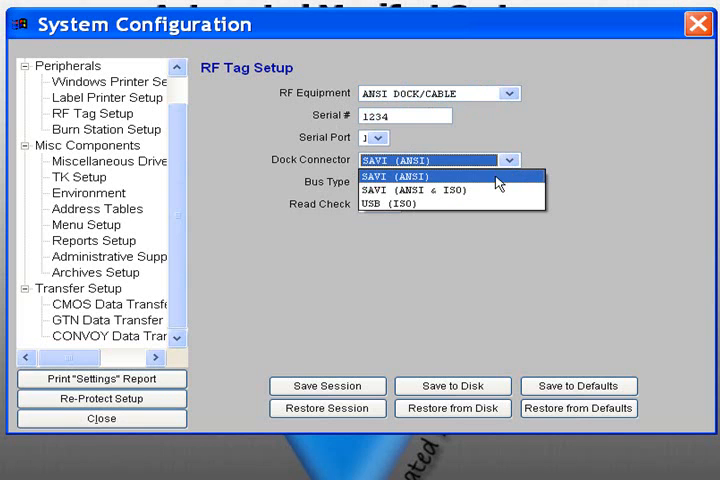
{"action": "mouse_move", "coordinate": [450, 191]}
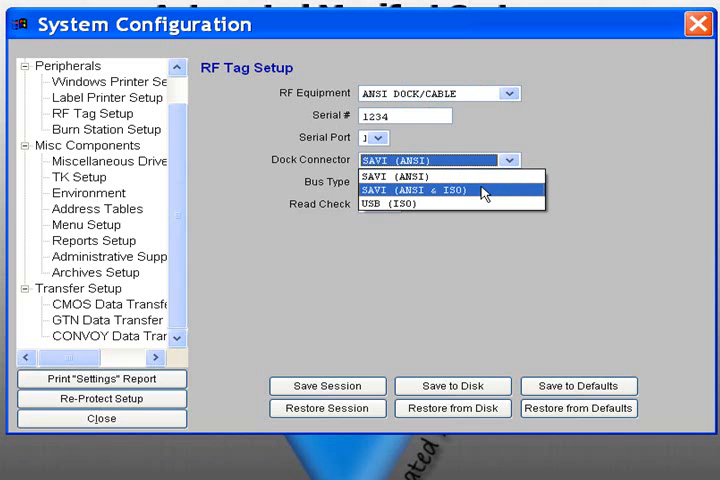
{"action": "left_click", "coordinate": [430, 190]}
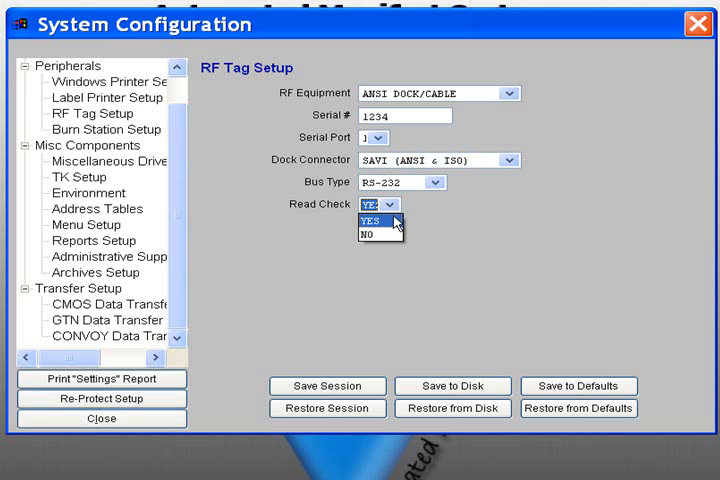
{"action": "left_click", "coordinate": [370, 219]}
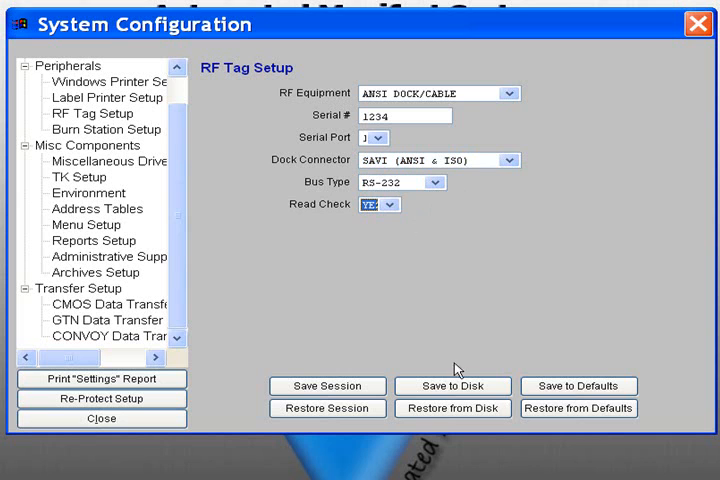
- Save the RF tag settings to disk, re-protect the setup, and close System Configuration
{"action": "left_click", "coordinate": [452, 386]}
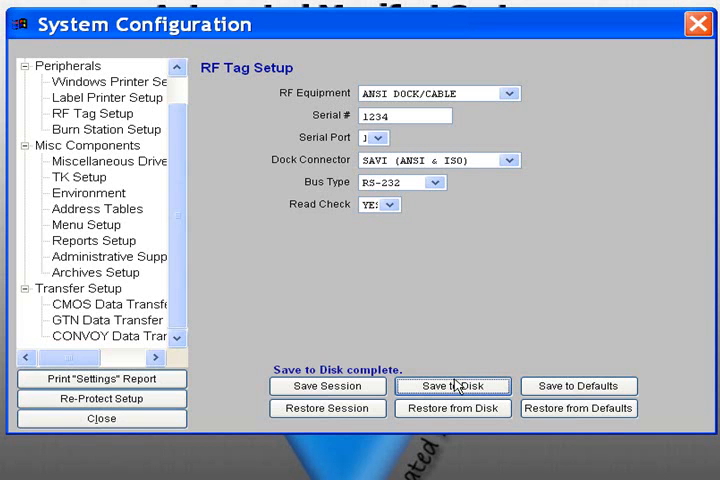
{"action": "mouse_move", "coordinate": [451, 388]}
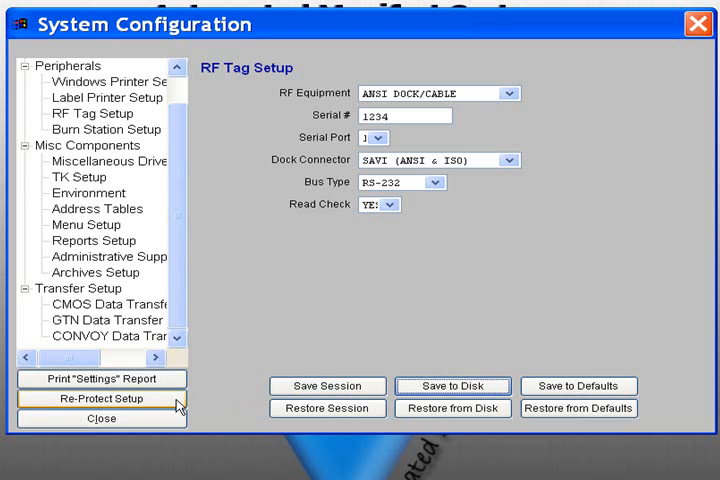
{"action": "left_click", "coordinate": [101, 398]}
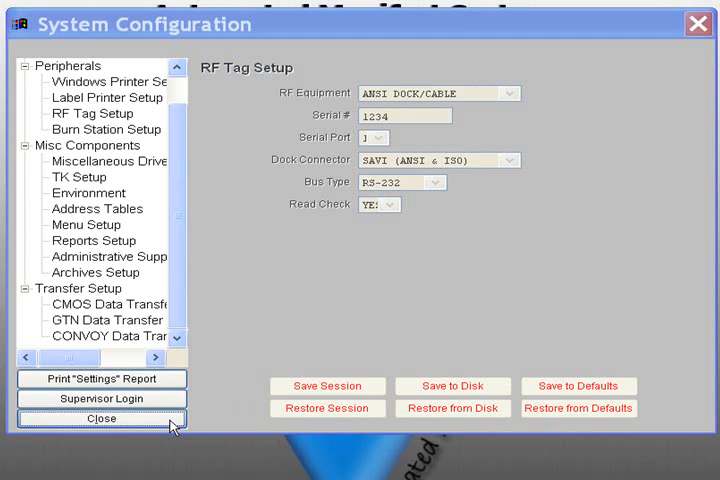
{"action": "left_click", "coordinate": [101, 418]}
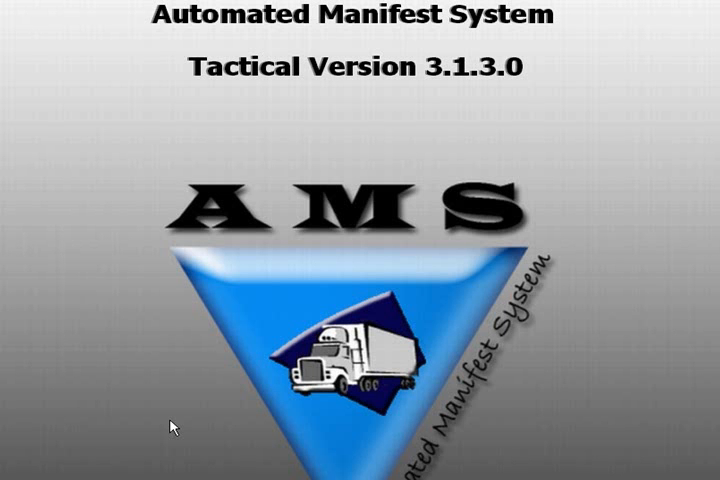